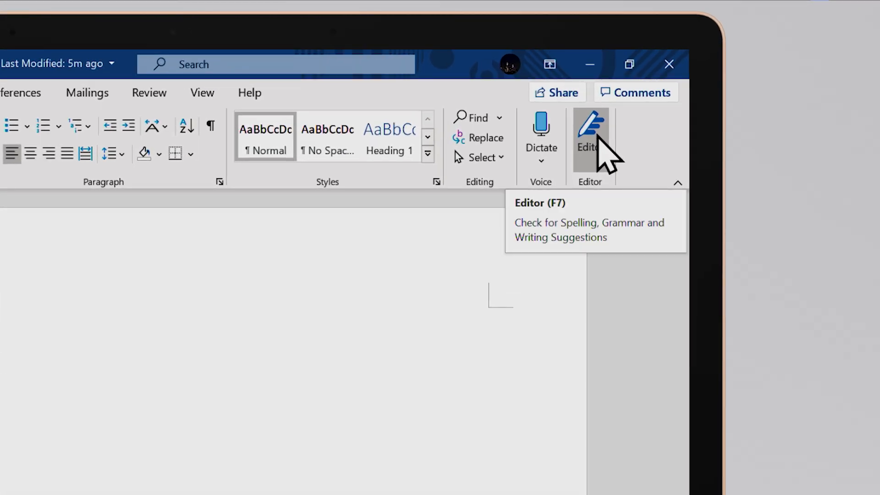
- Run the Editor on the blueberry cake recipe and review its grammar correction
{"action": "left_click", "coordinate": [590, 137]}
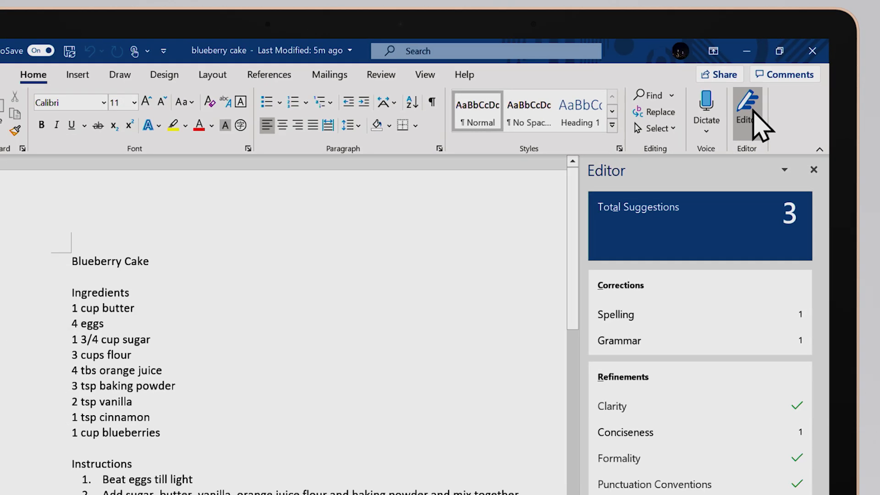
{"action": "mouse_move", "coordinate": [698, 232]}
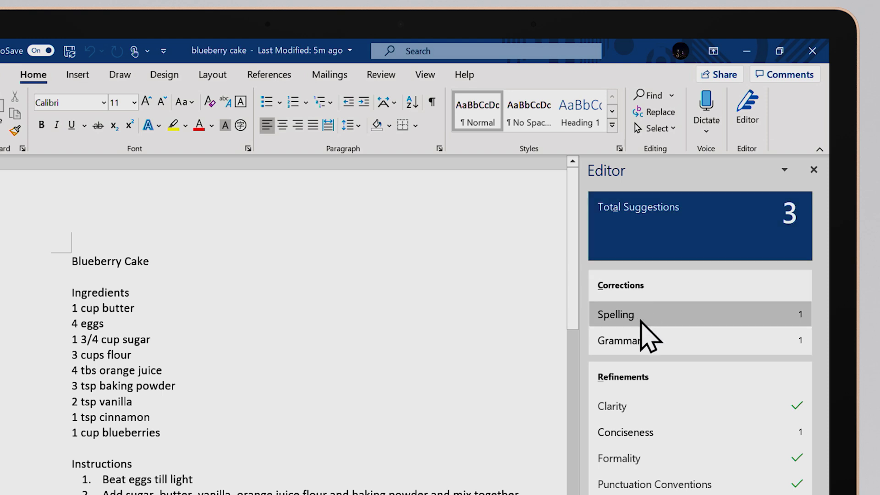
{"action": "mouse_move", "coordinate": [673, 405]}
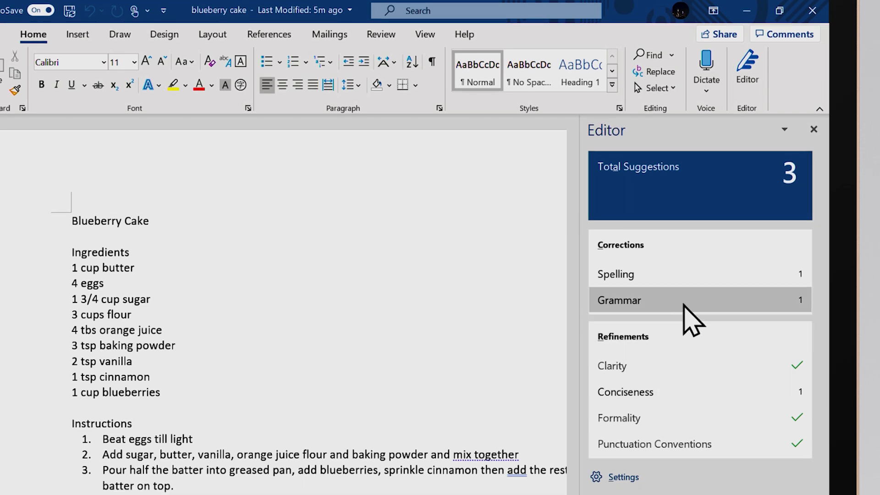
{"action": "left_click", "coordinate": [619, 300]}
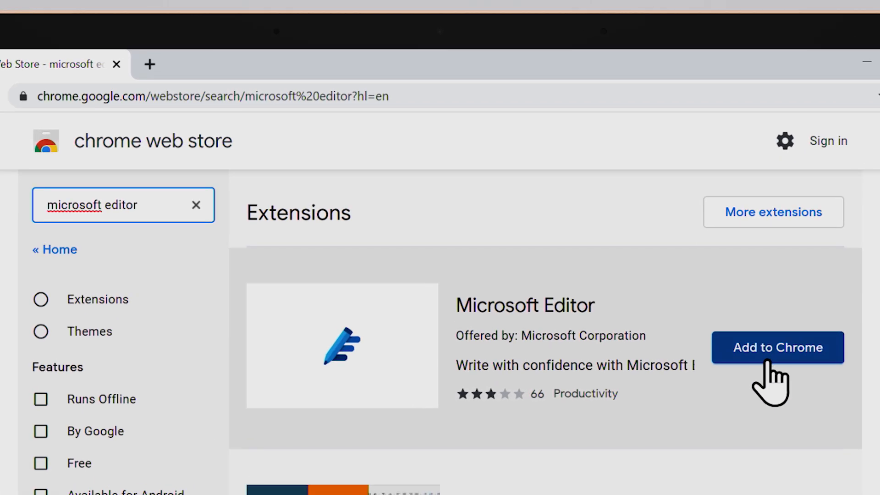
- Install the Microsoft Editor extension from the Chrome Web Store
{"action": "left_click", "coordinate": [777, 347]}
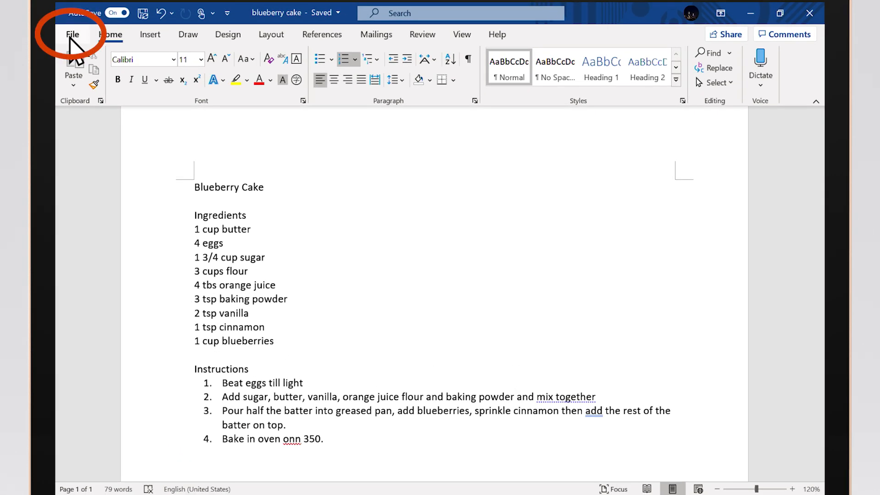
- From the Account page, run Update Now to check for Office updates
{"action": "left_click", "coordinate": [73, 35]}
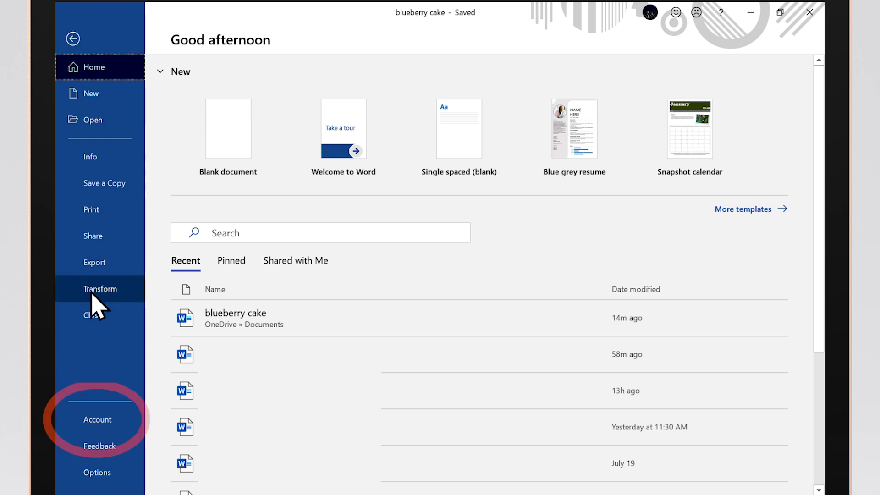
{"action": "left_click", "coordinate": [98, 419]}
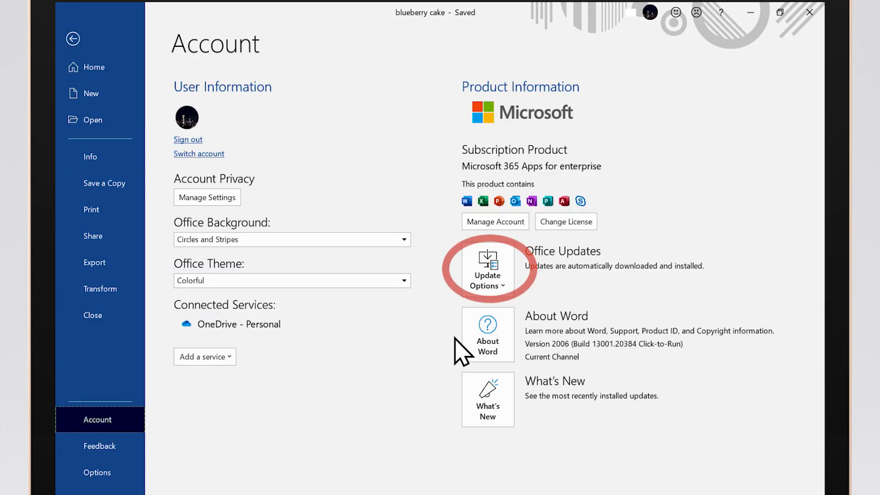
{"action": "left_click", "coordinate": [487, 269]}
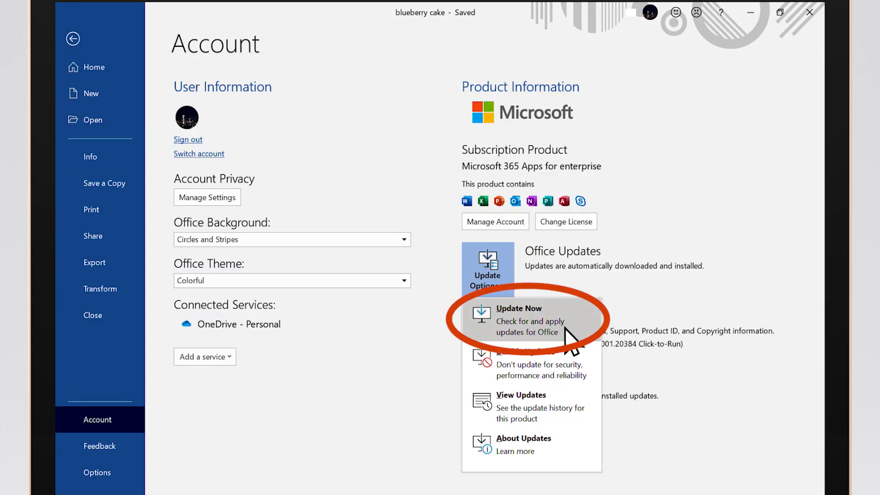
{"action": "left_click", "coordinate": [518, 307]}
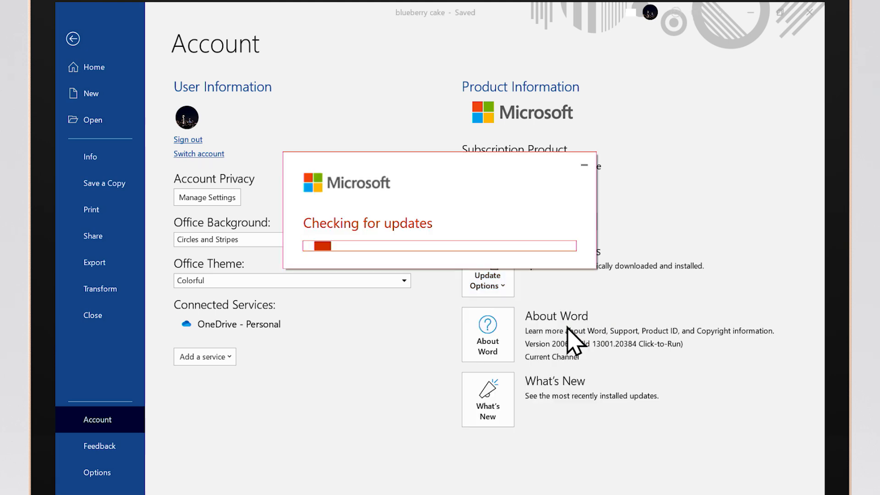